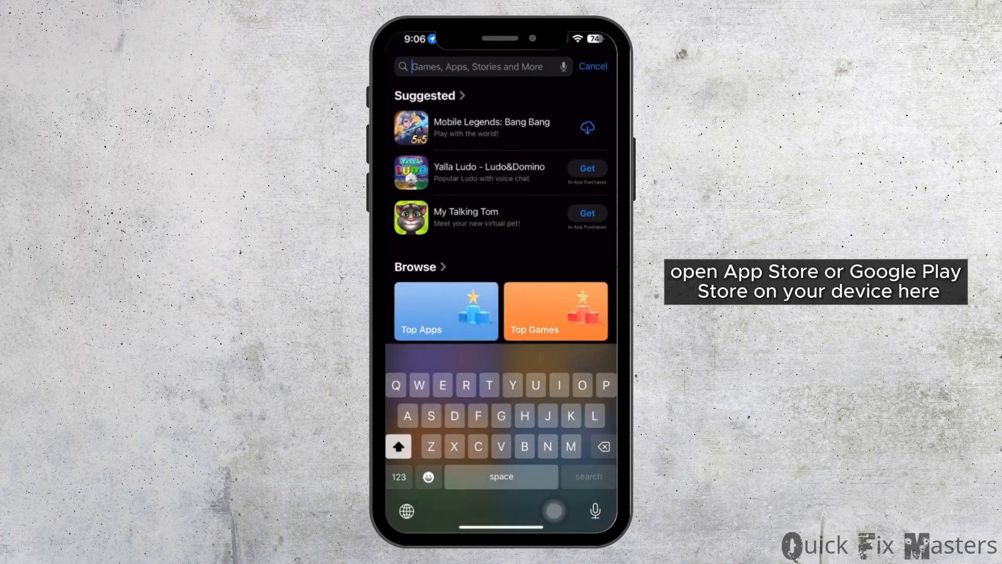
Step: Search the App Store for 'Red' and view Reddit's page, confirming no update is available
{"action": "type", "text": "Re"}
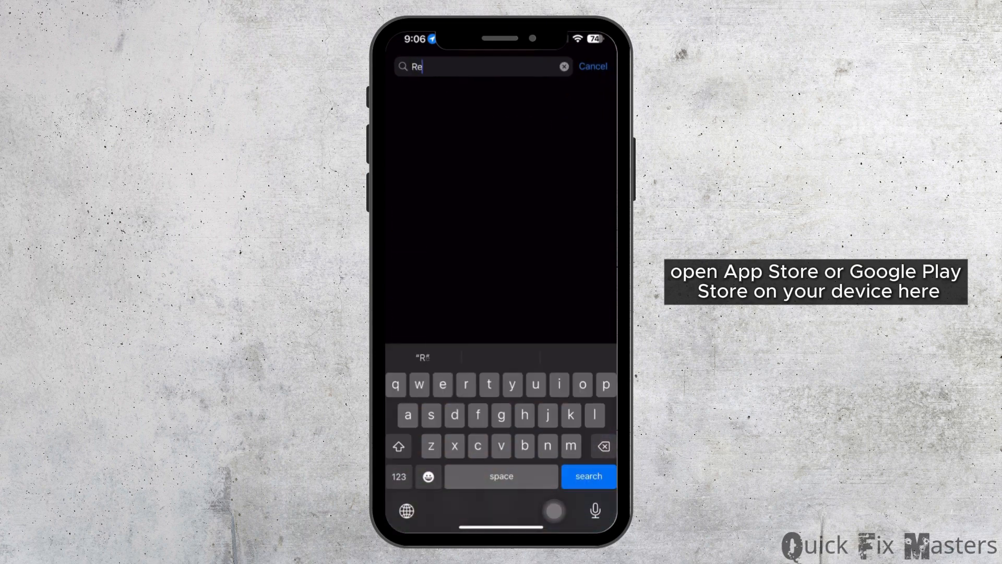
{"action": "type", "text": "d"}
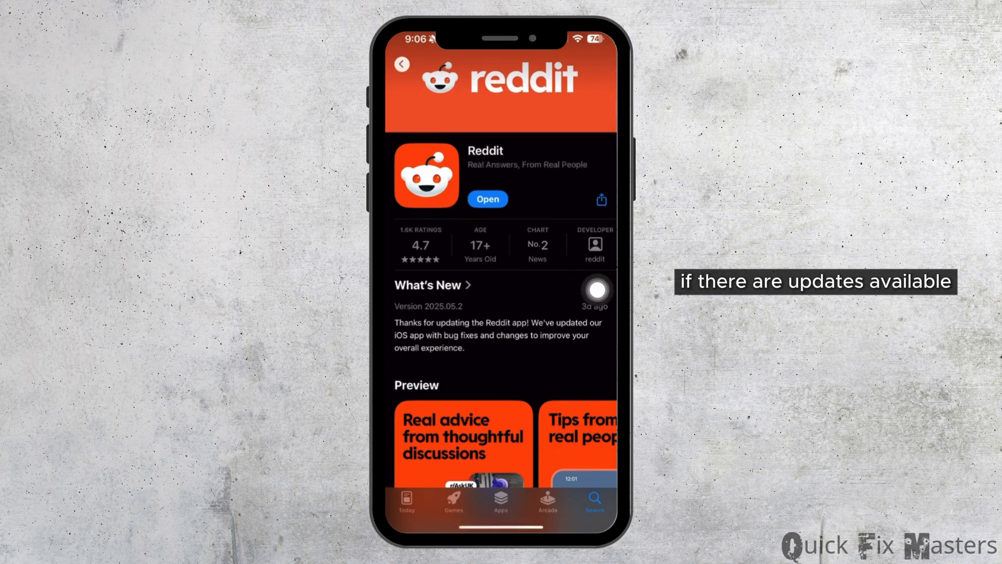
{"action": "left_click", "coordinate": [401, 64]}
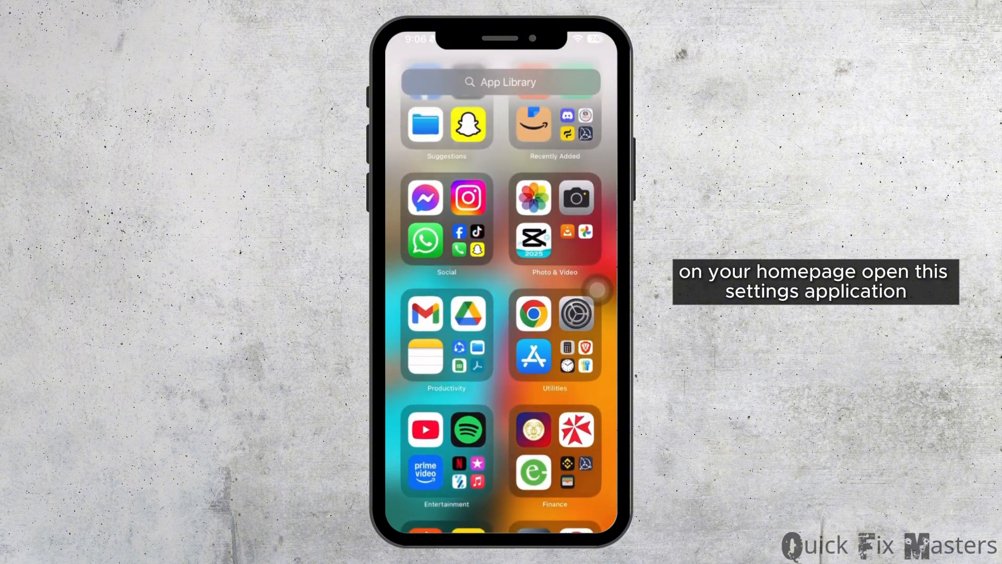
Step: View the connected Wi-Fi network's details in Settings and return to the main list
{"action": "scroll", "scroll_direction": "up", "scroll_amount": 3}
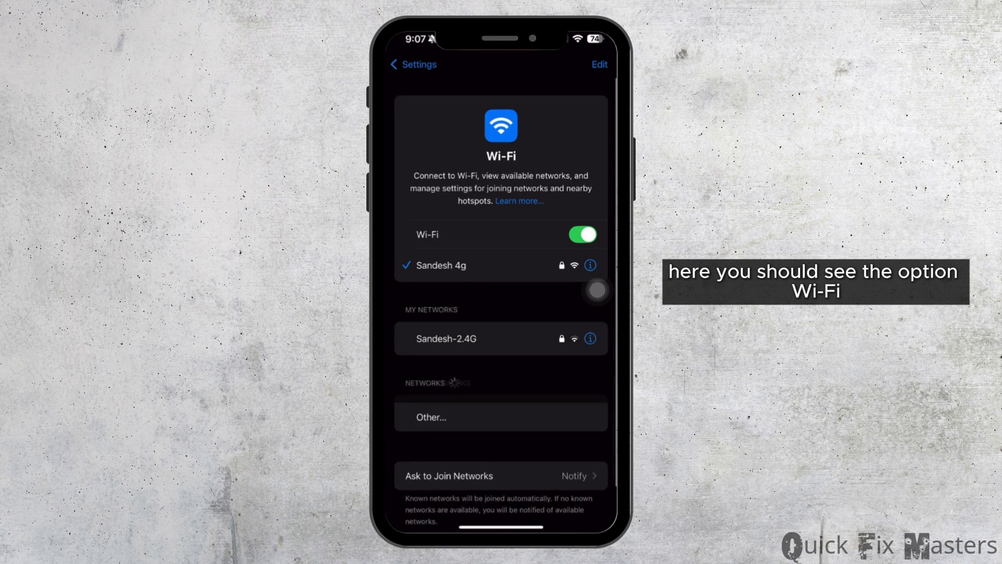
{"action": "left_click", "coordinate": [589, 266]}
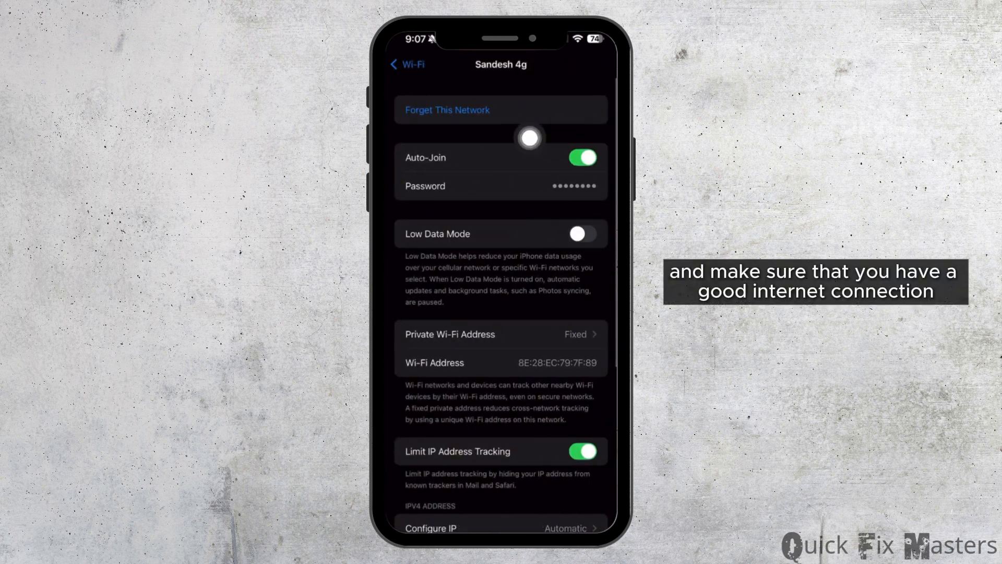
{"action": "mouse_move", "coordinate": [597, 273]}
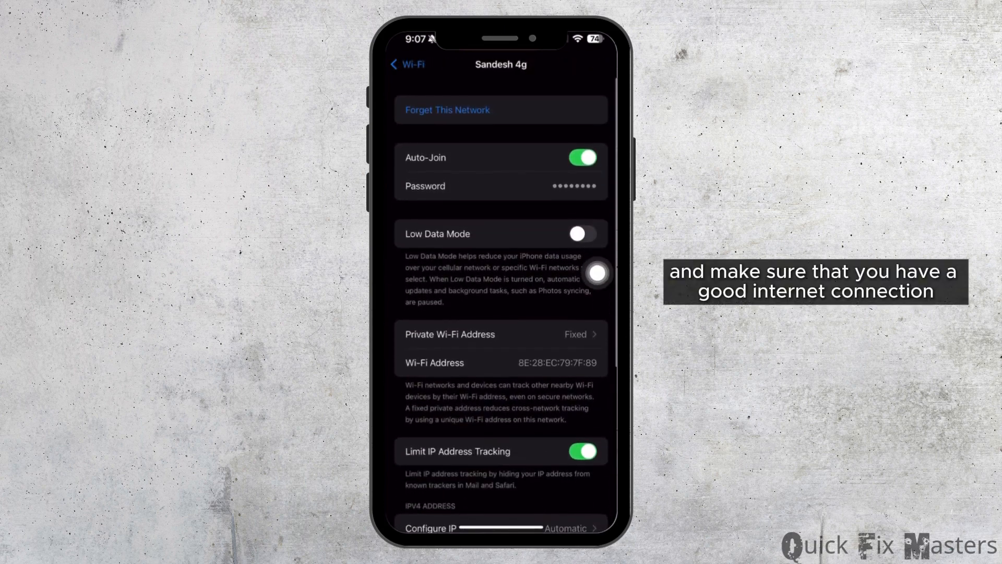
{"action": "left_click", "coordinate": [406, 63]}
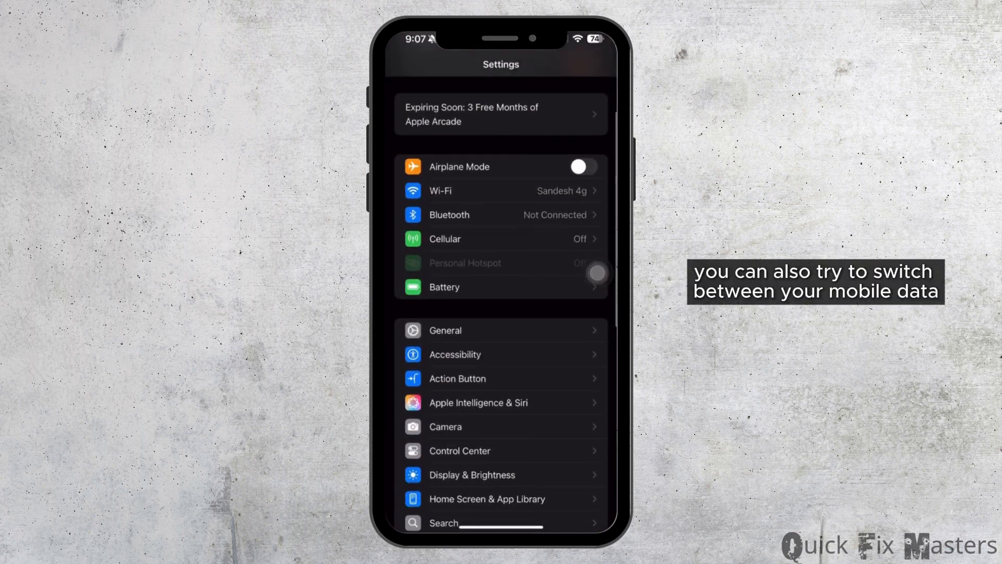
Step: Offload Reddit from iPhone Storage under General, keeping its documents and data
{"action": "left_click", "coordinate": [445, 330]}
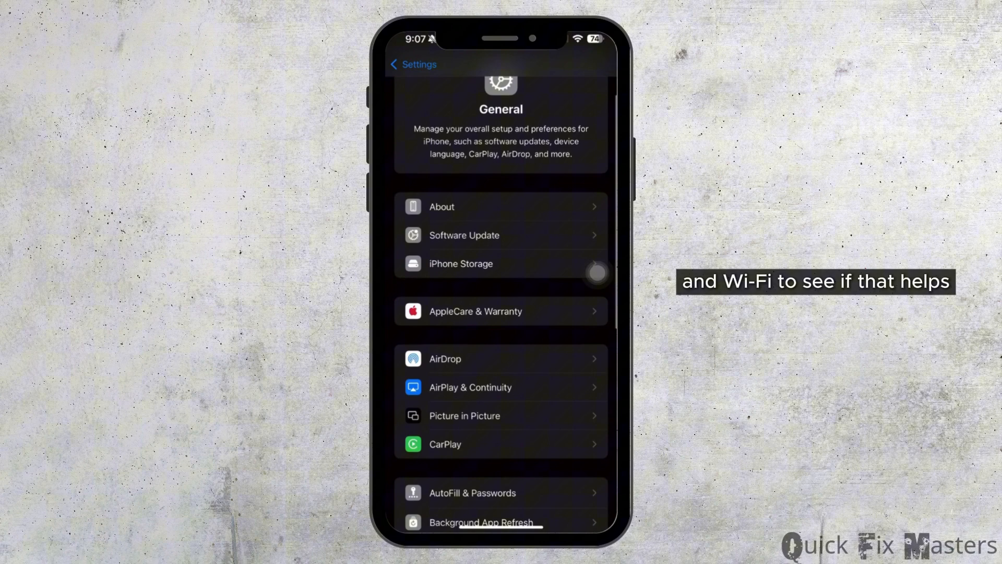
{"action": "left_click", "coordinate": [460, 263]}
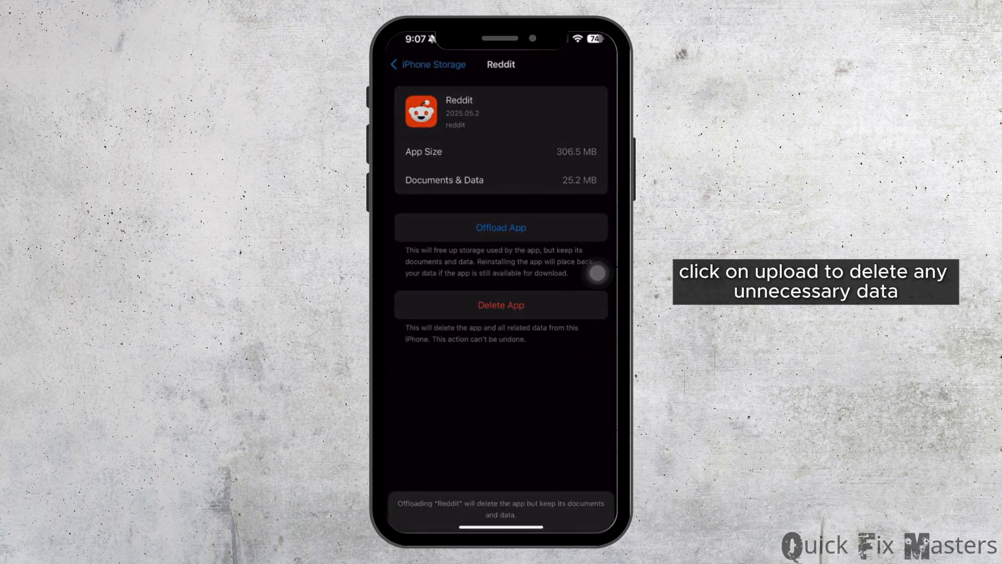
{"action": "left_click", "coordinate": [500, 228]}
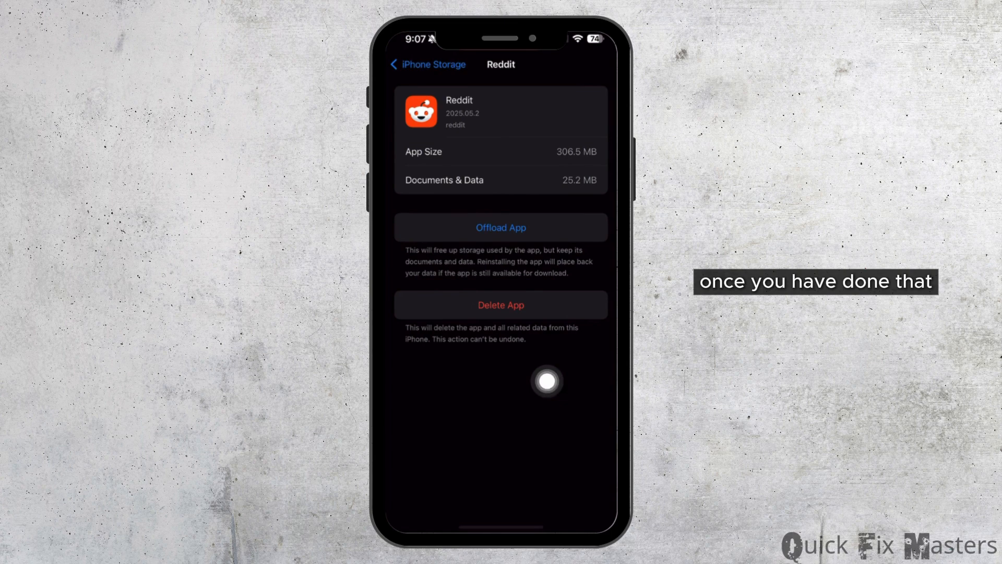
{"action": "left_click", "coordinate": [500, 227]}
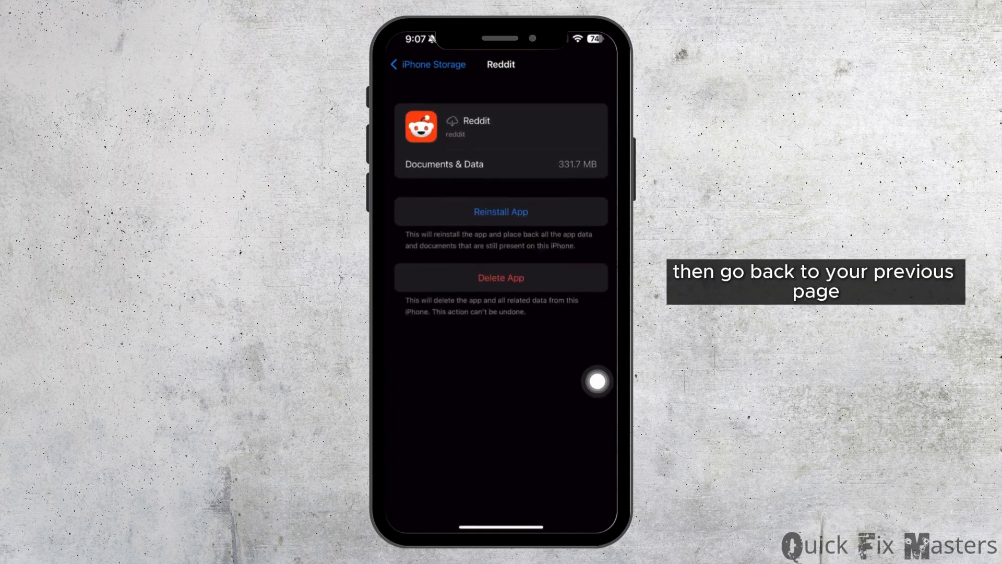
Step: Reinstall the offloaded Reddit app and return to the General settings list
{"action": "left_click", "coordinate": [500, 211]}
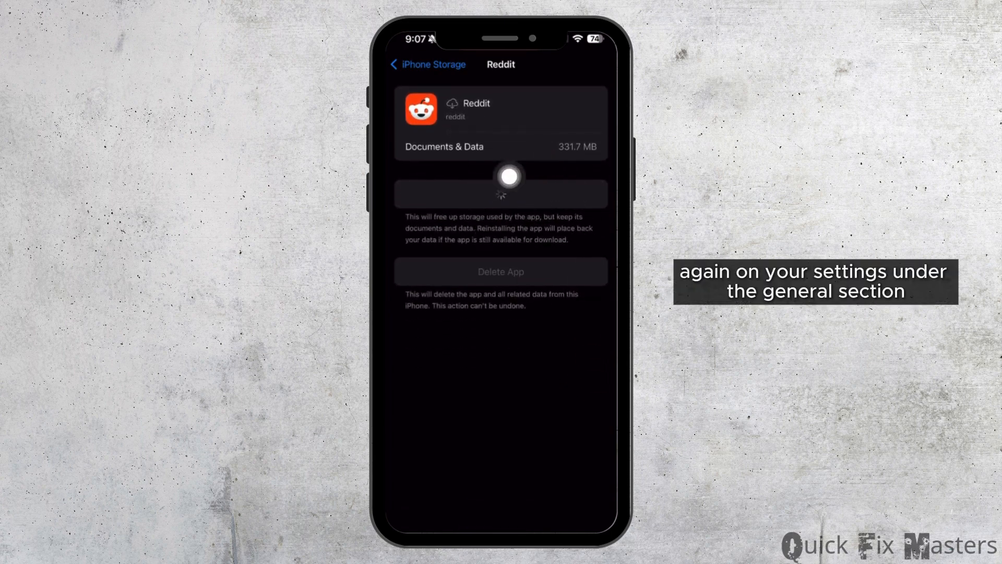
{"action": "mouse_move", "coordinate": [596, 319]}
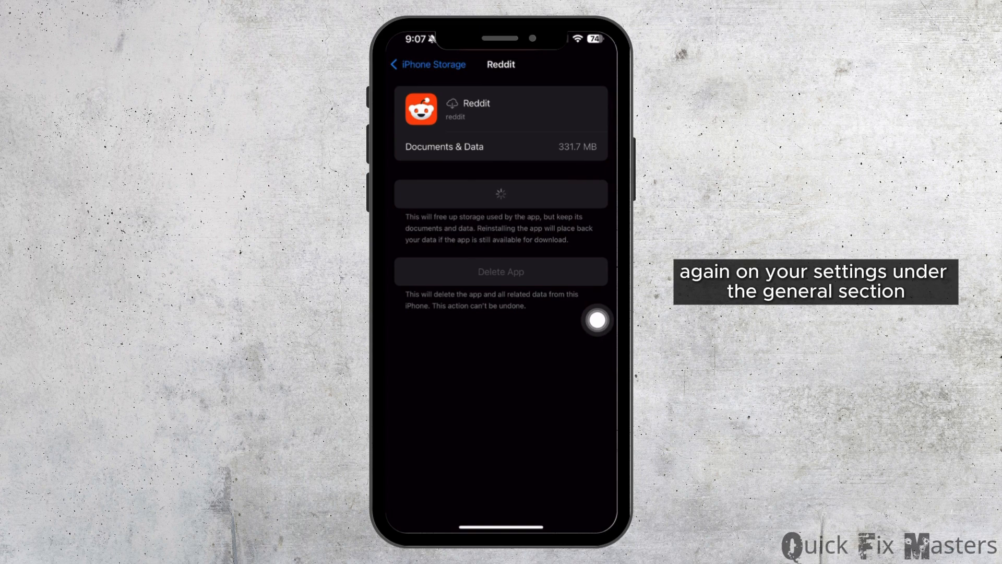
{"action": "left_click", "coordinate": [402, 65]}
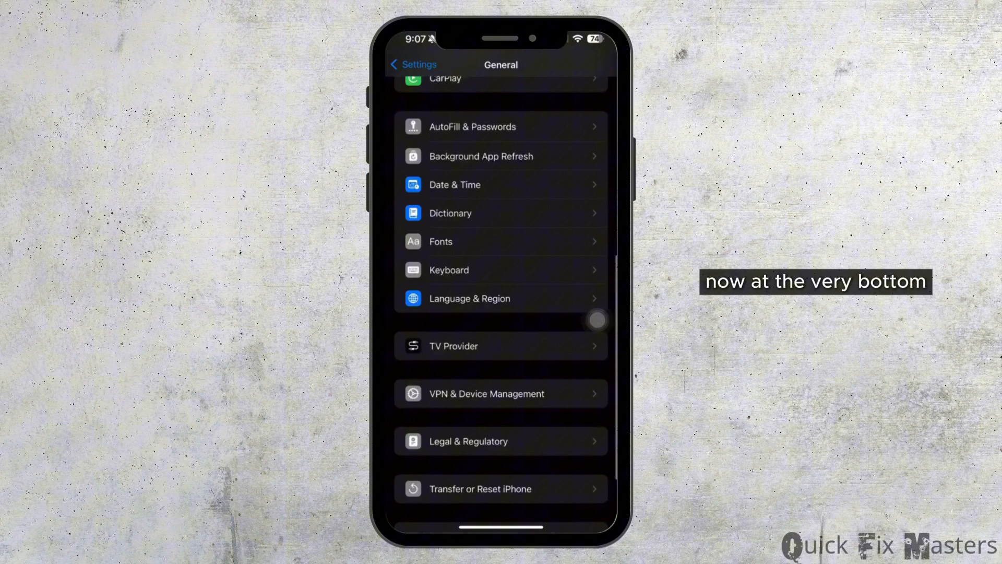
Step: Choose Reset All Settings under Transfer or Reset iPhone, reaching the passcode prompt
{"action": "scroll", "scroll_direction": "down", "scroll_amount": 3}
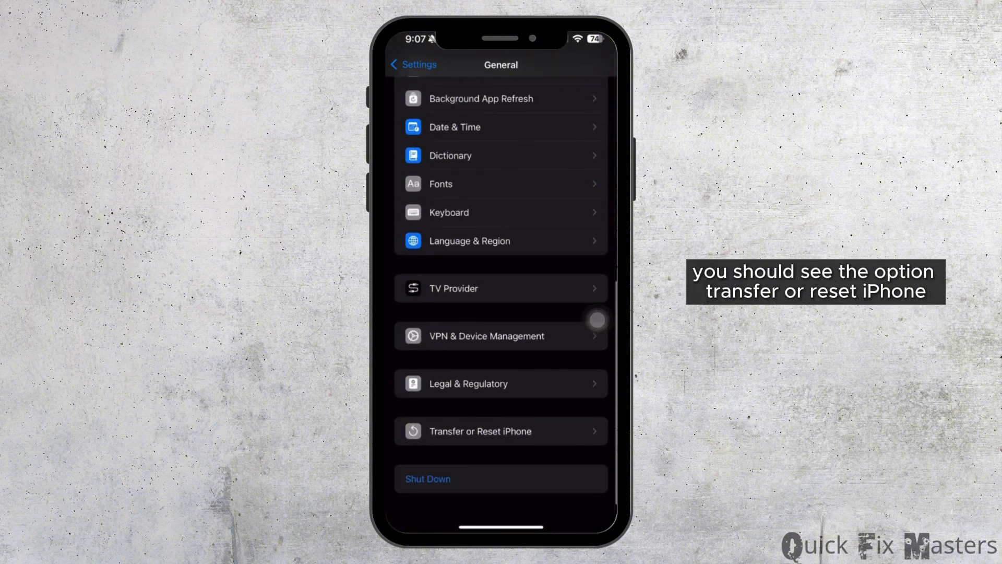
{"action": "left_click", "coordinate": [481, 431]}
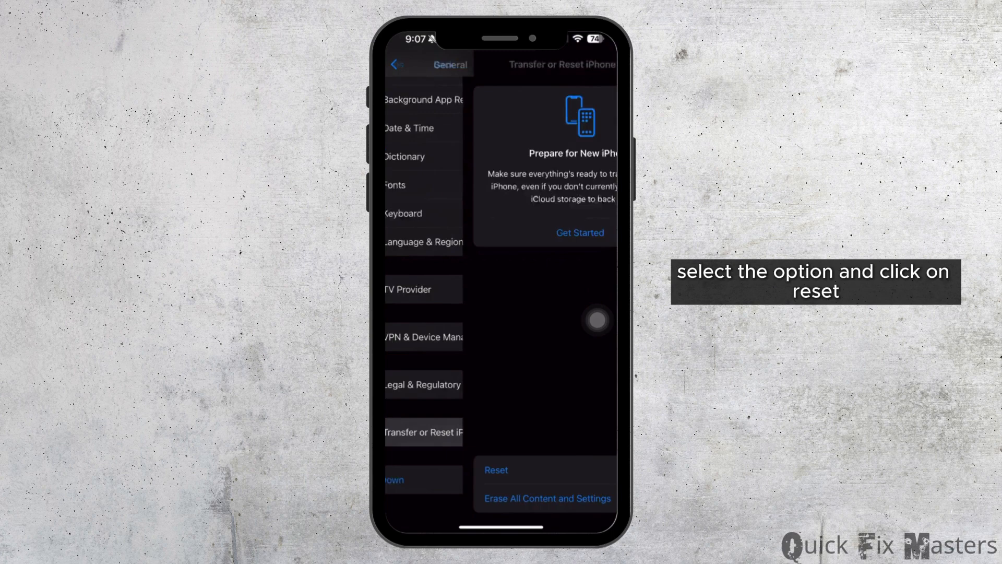
{"action": "left_click", "coordinate": [496, 470]}
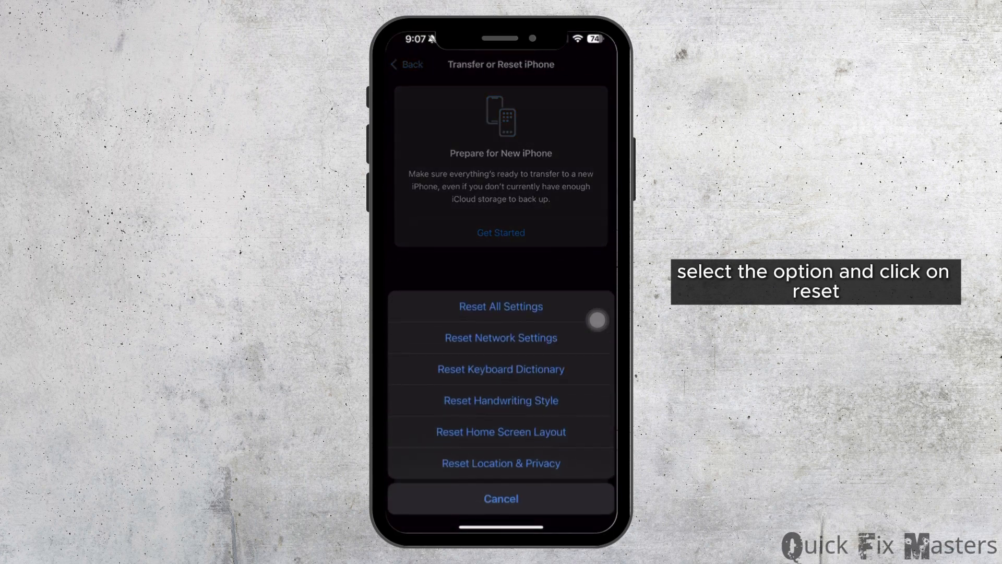
{"action": "left_click", "coordinate": [500, 306]}
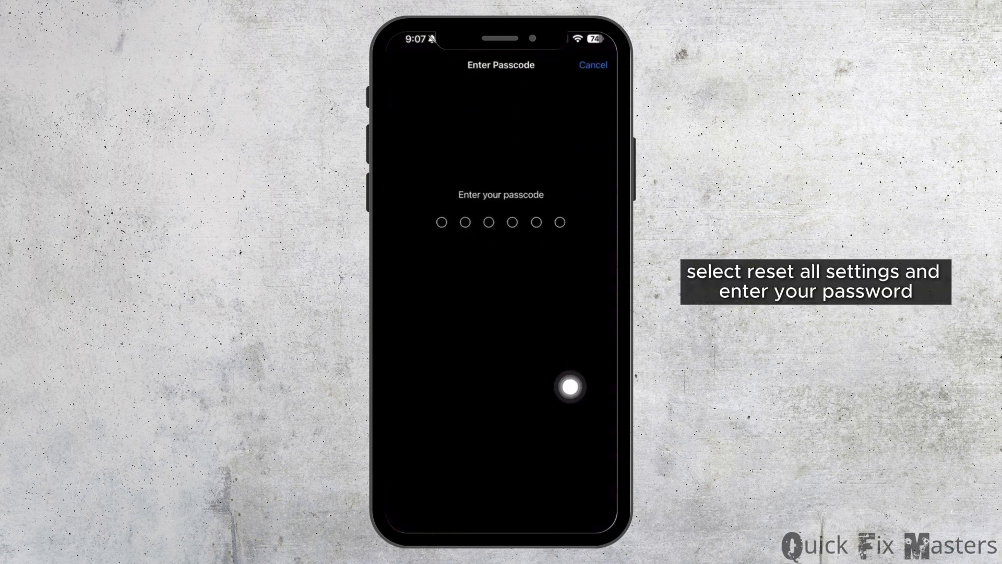